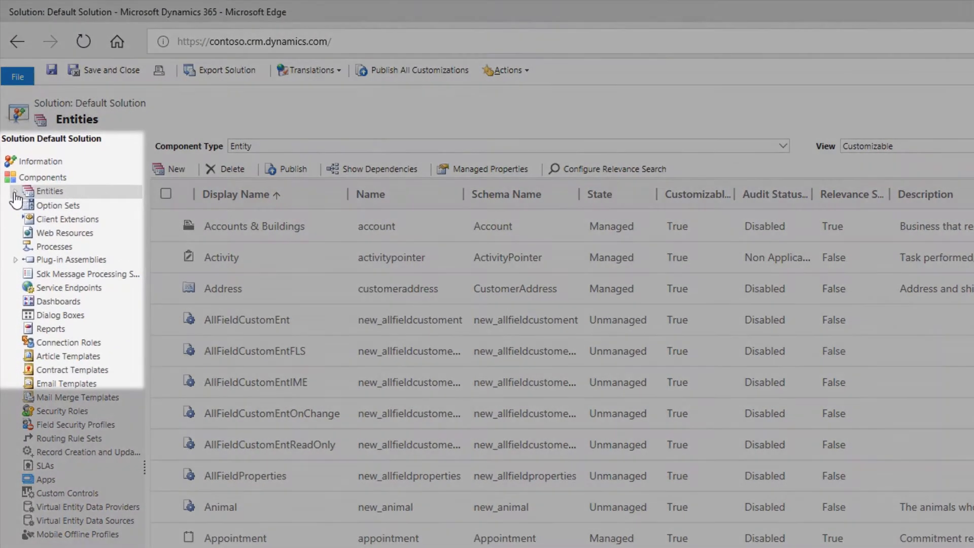
Step: Expand the Entities node in the Default Solution tree and scroll through its entity list
click(48, 190)
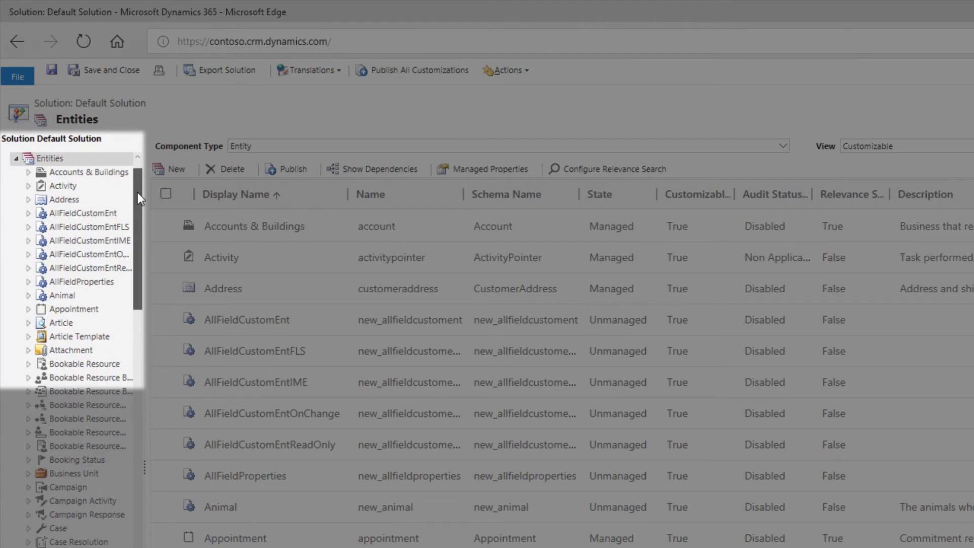
scroll(down, 3)
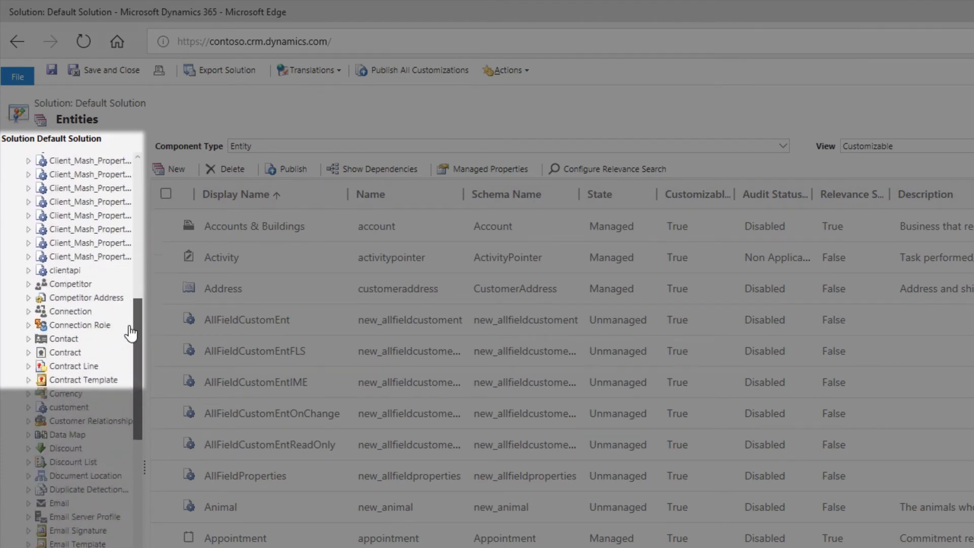
scroll(down, 3)
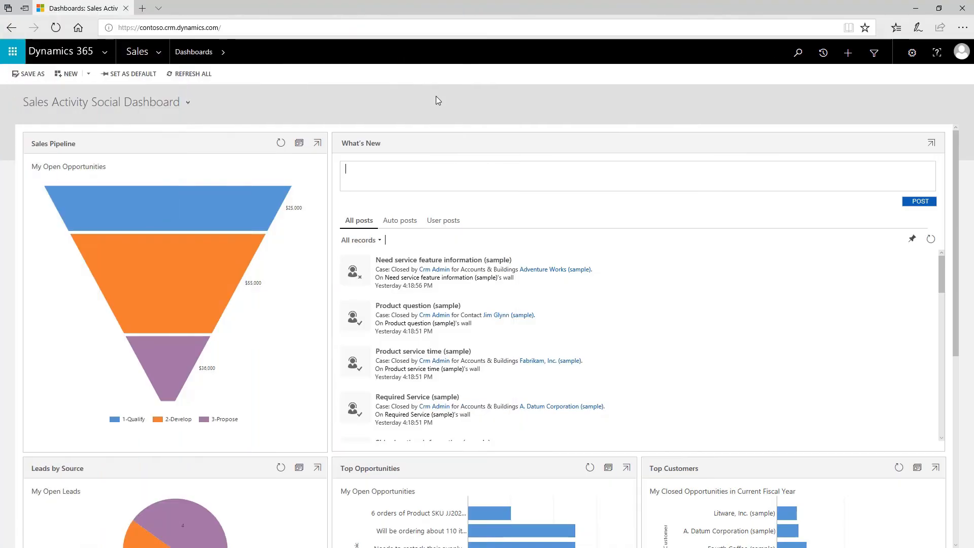
Step: Reach the Default Solution's Entities list via Settings > Customizations > Customize the System
click(136, 51)
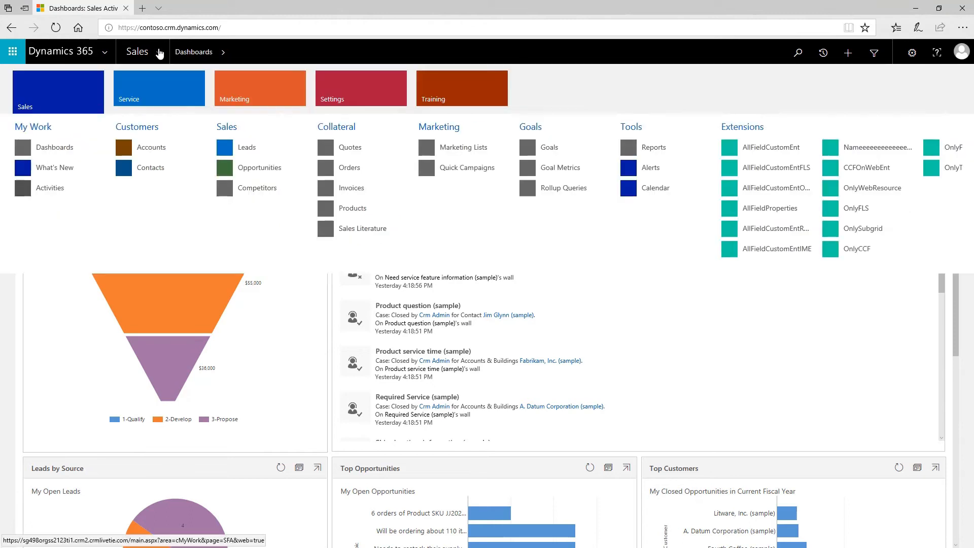
click(361, 89)
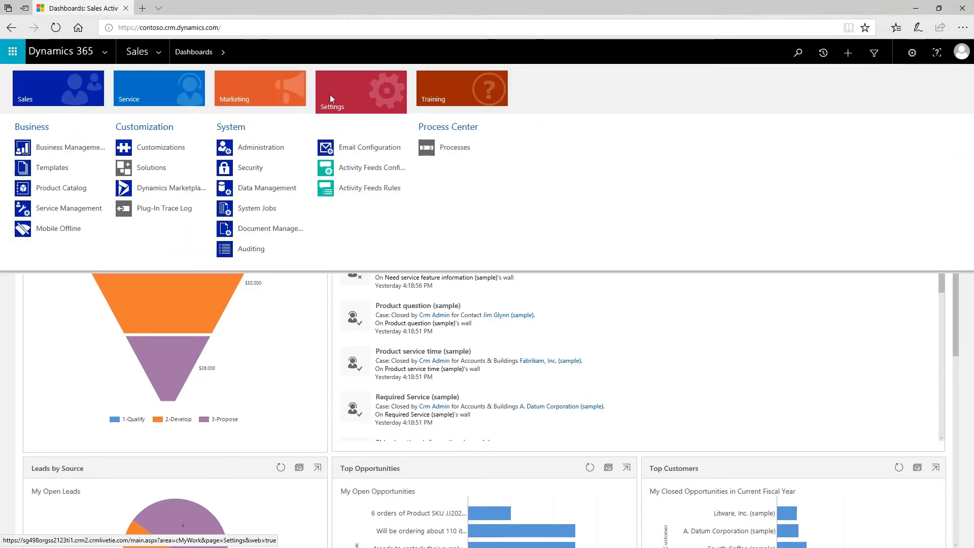
click(161, 147)
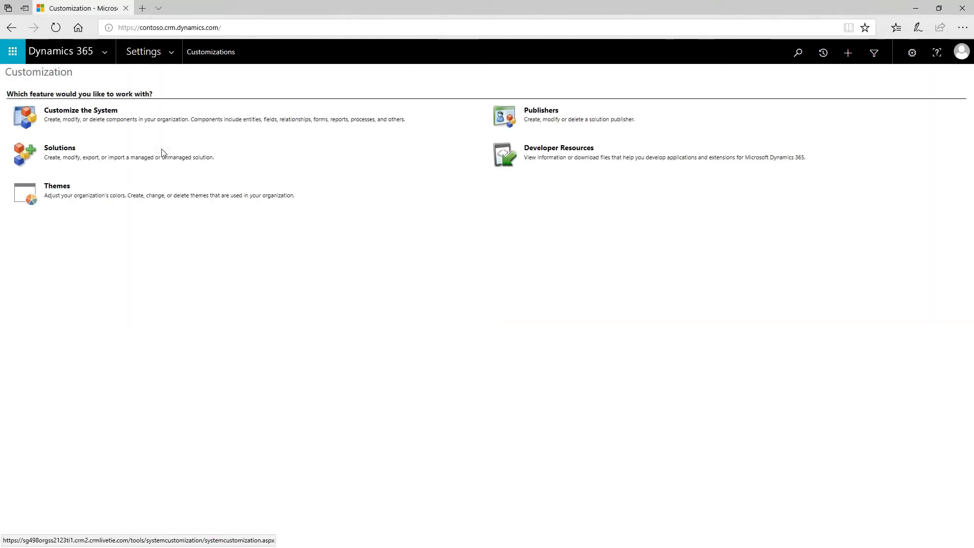
mouse_move(80, 109)
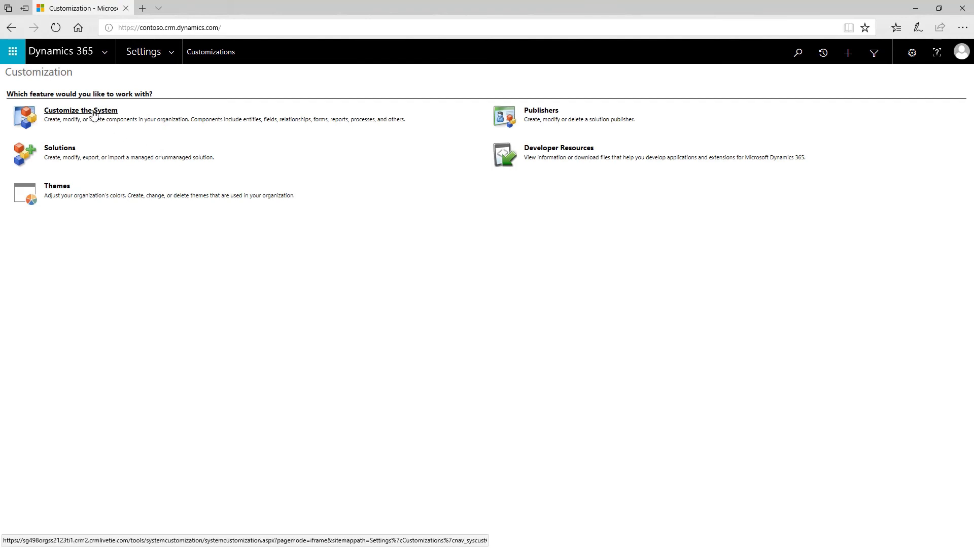
click(81, 109)
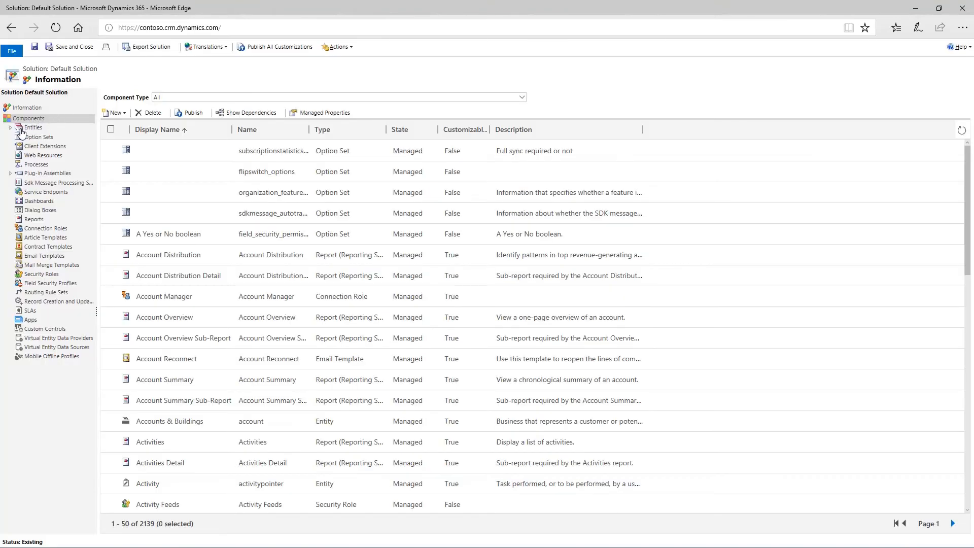
click(31, 128)
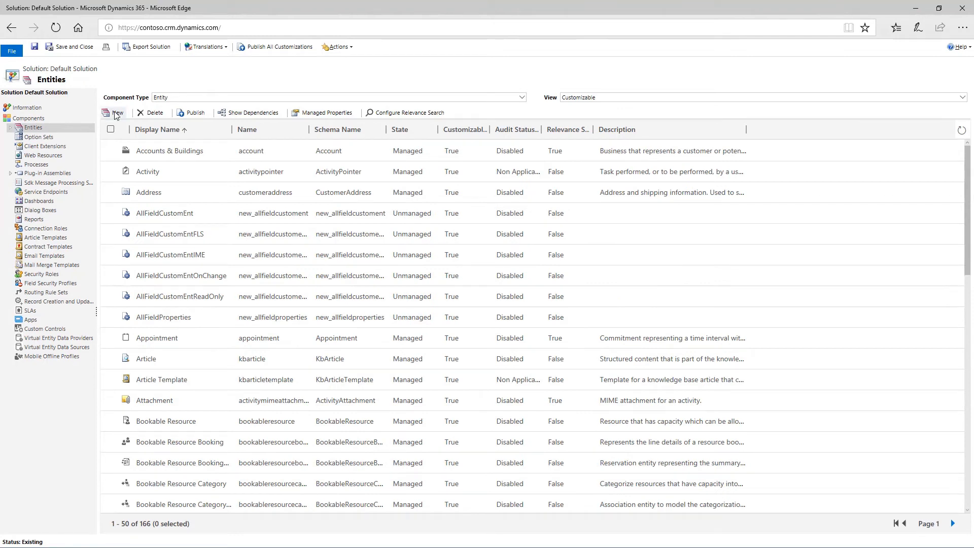
Step: Start a new entity named Animal with plural name Animals (schema name new_animal)
click(115, 112)
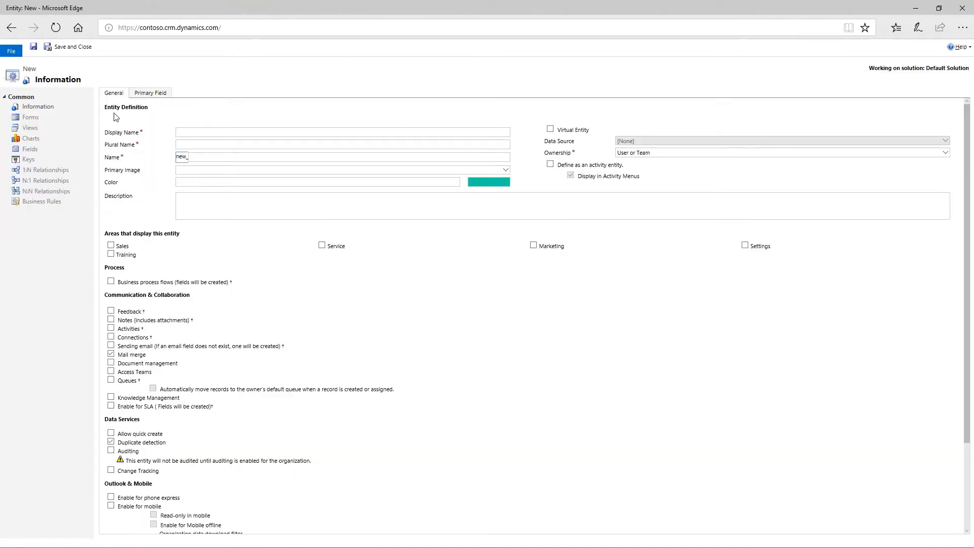
text(A)
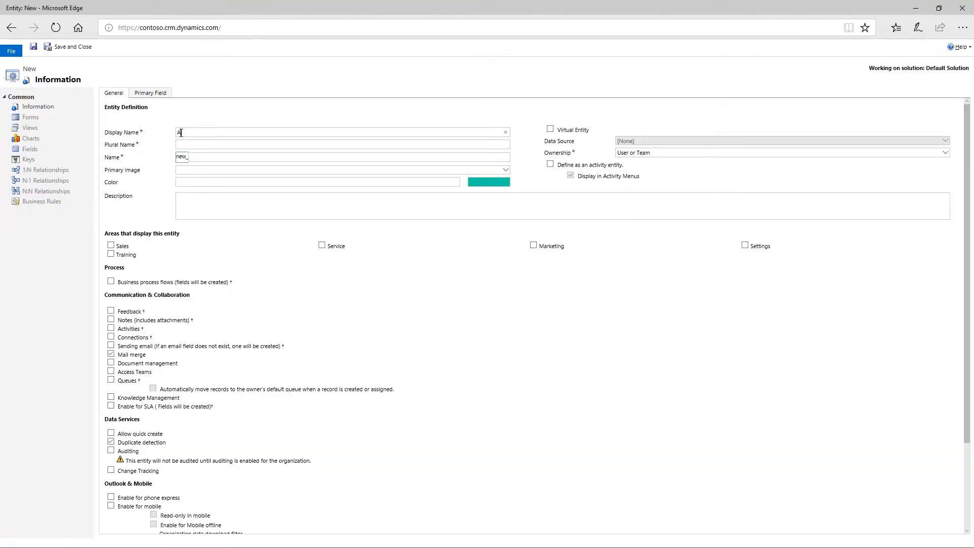
text(Animal)
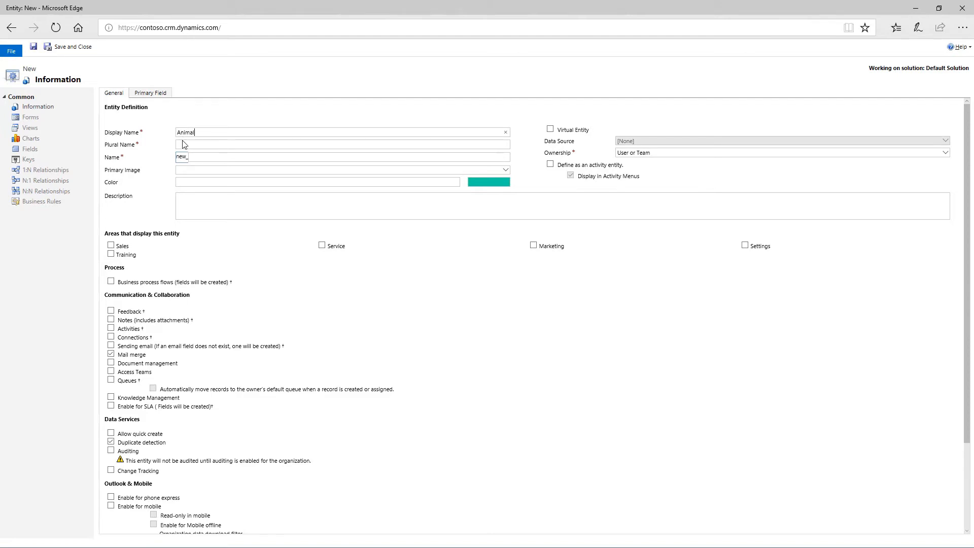
text(Animals)
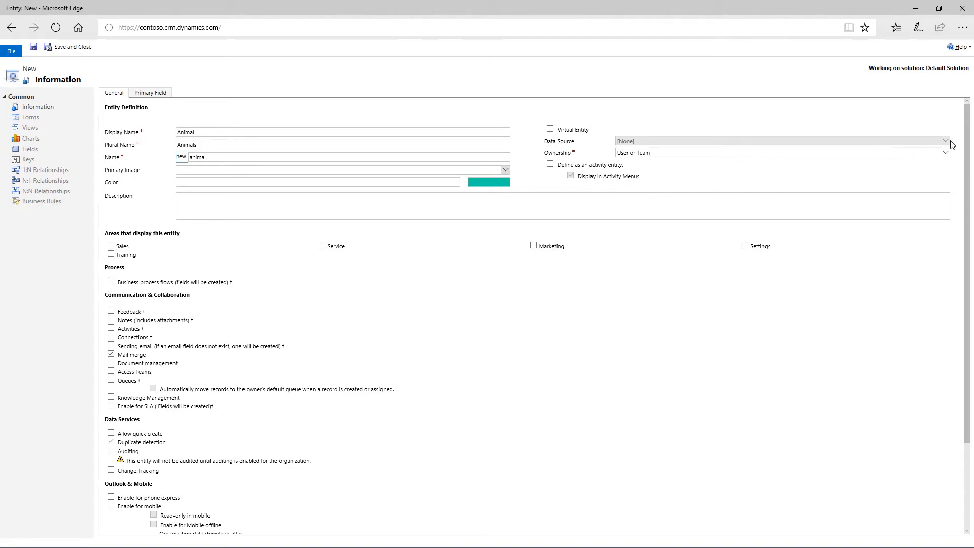
mouse_move(951, 143)
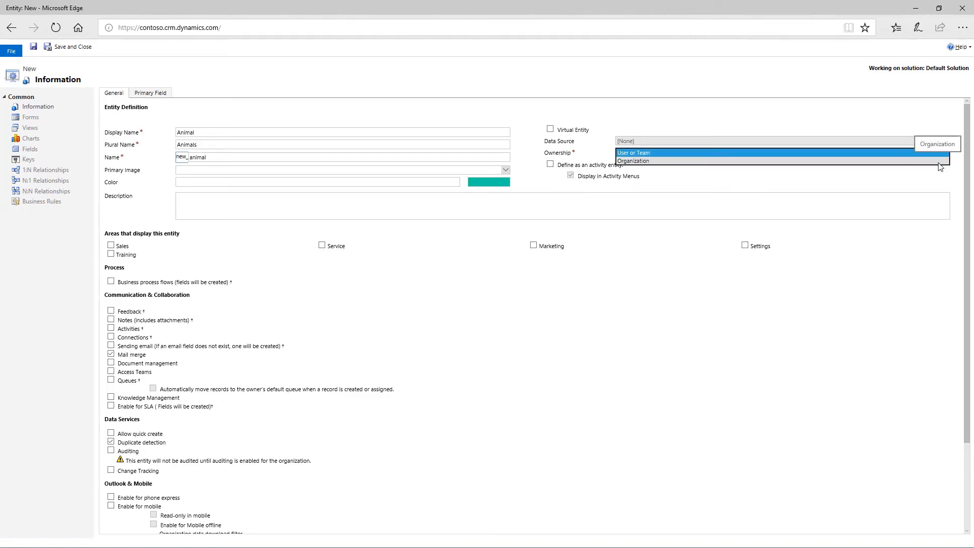
mouse_move(897, 154)
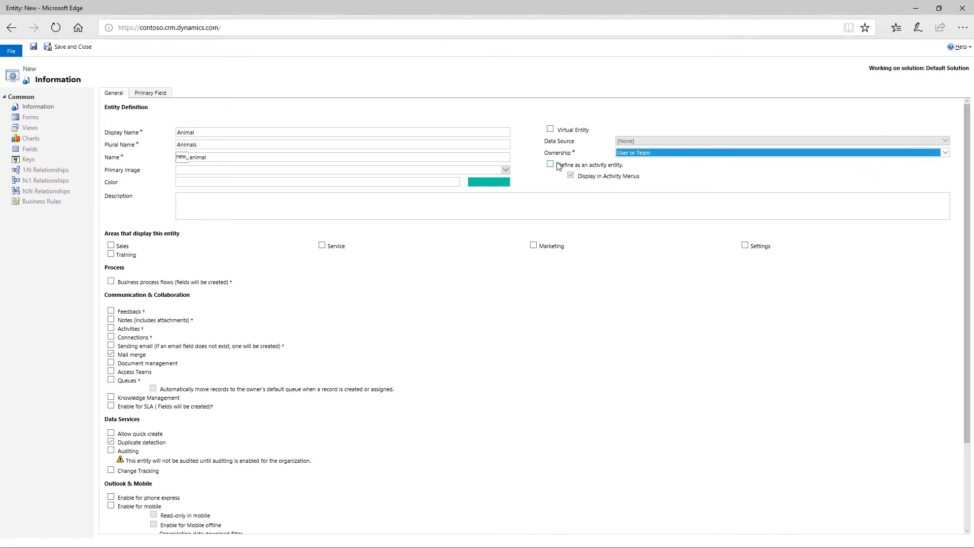
mouse_move(625, 170)
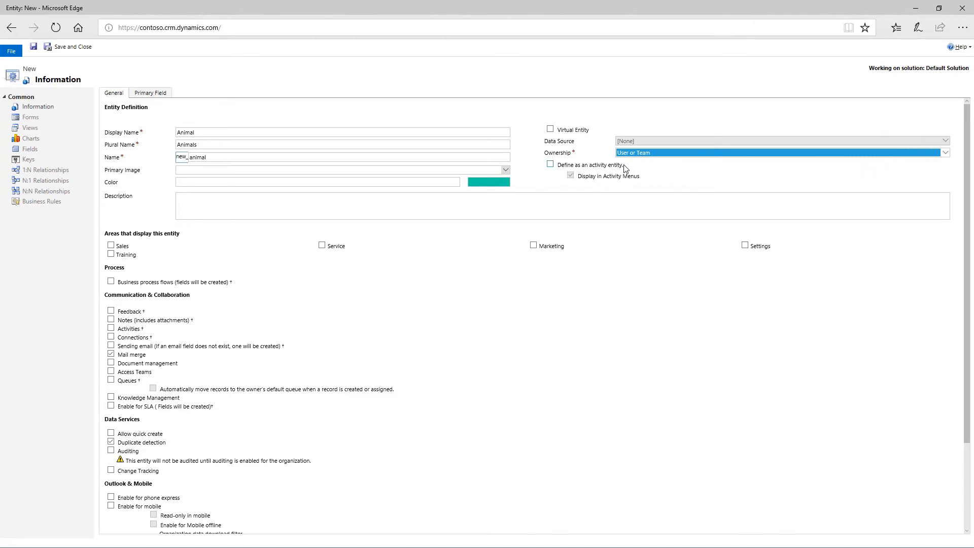
Step: Describe the entity as 'The animals who come into the grooming salon.' and display it in Sales and Service
text(The animals)
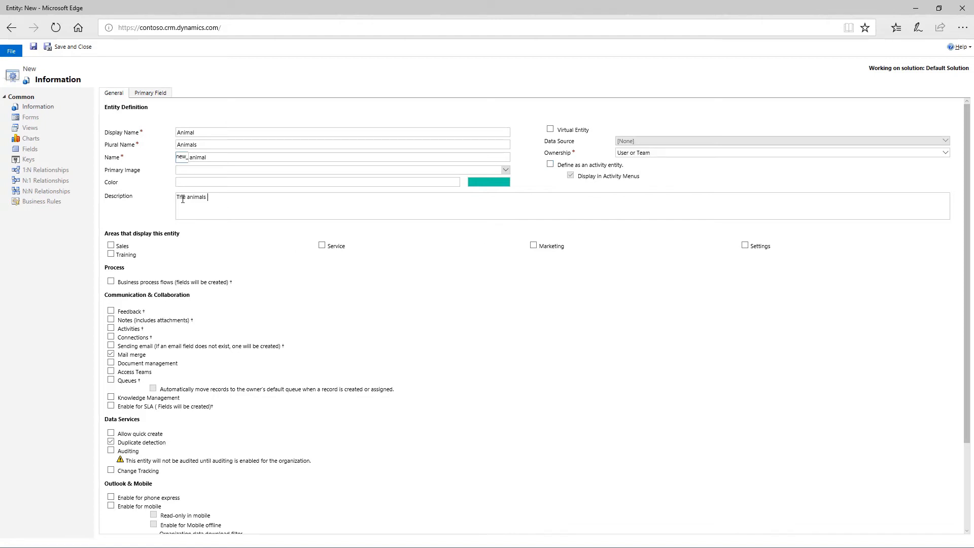
text(who come into the grooming salon.)
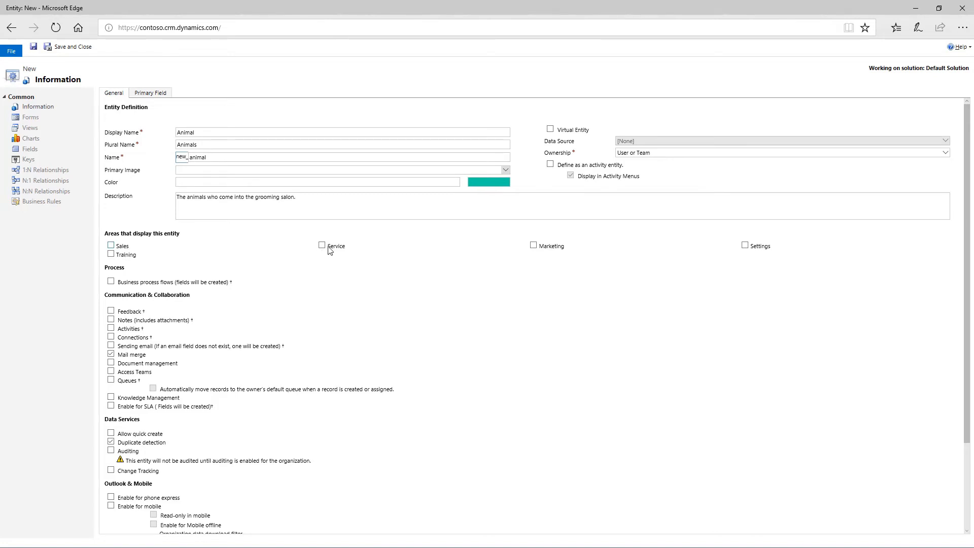
mouse_move(558, 253)
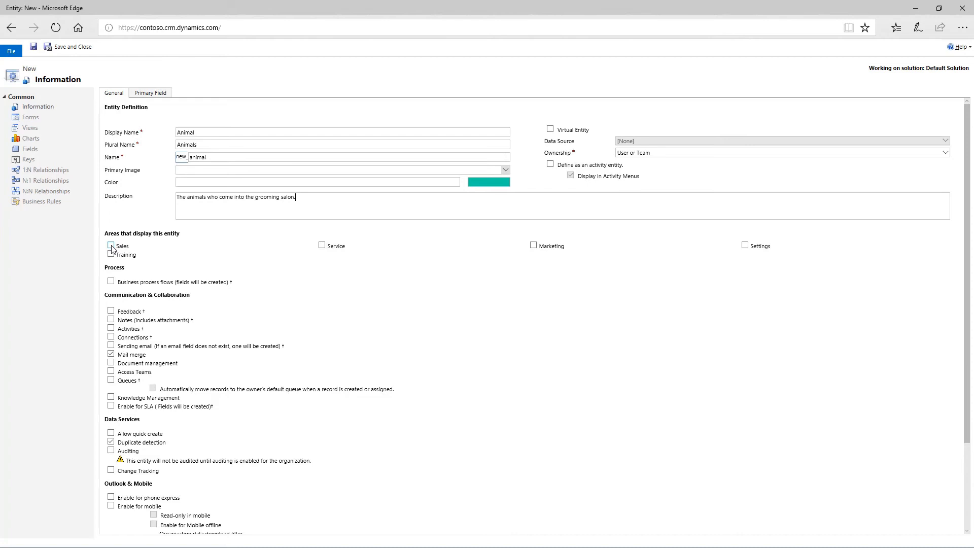
click(110, 245)
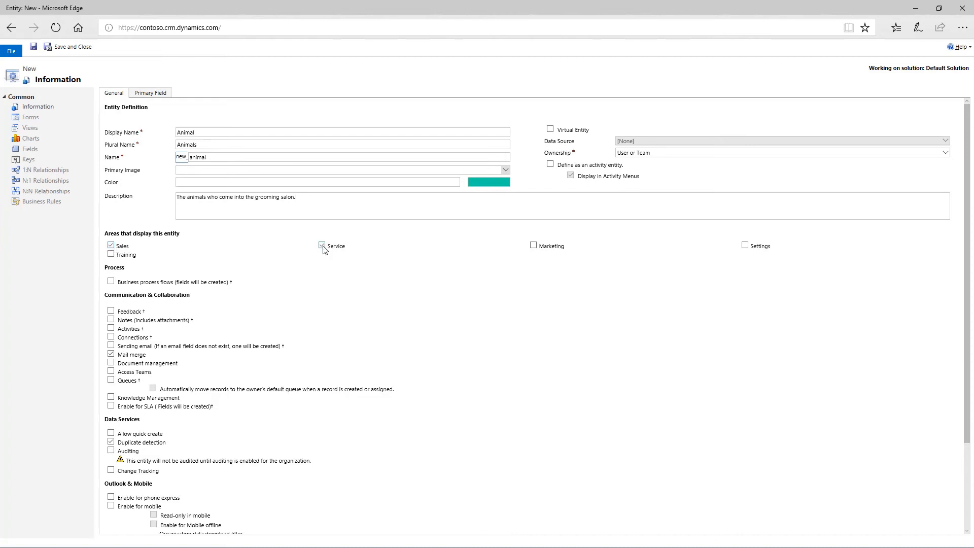
click(322, 245)
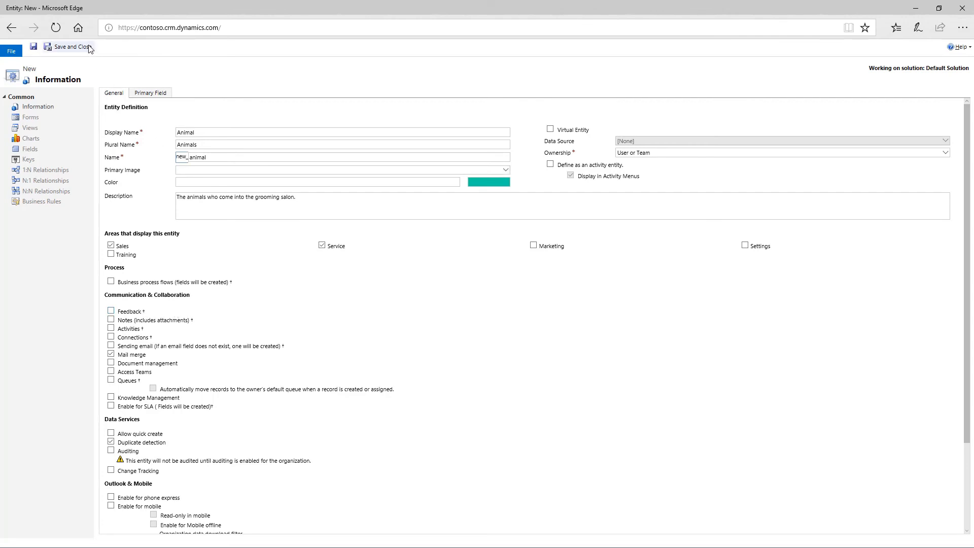
Step: Save and close the Animal entity, then publish all customizations in the Default Solution
click(68, 47)
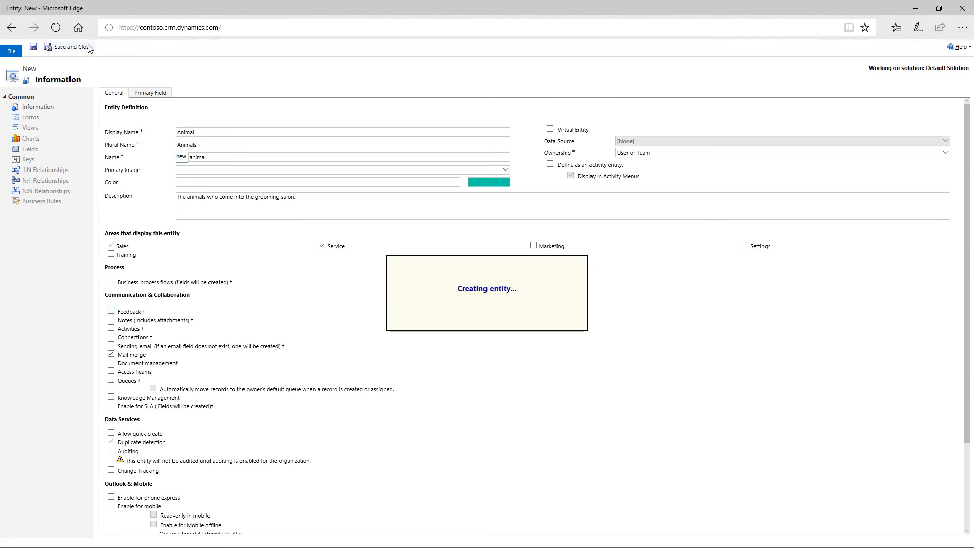
click(68, 46)
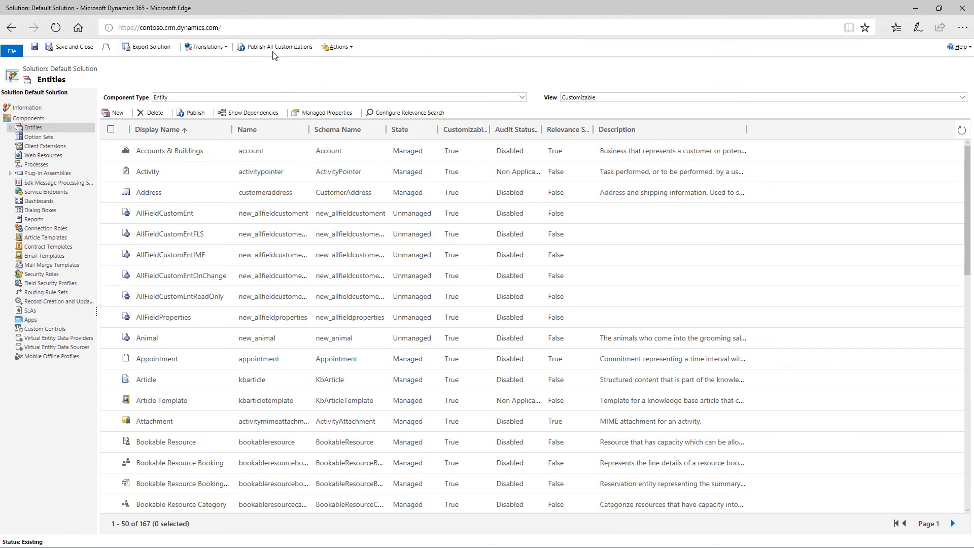
click(278, 47)
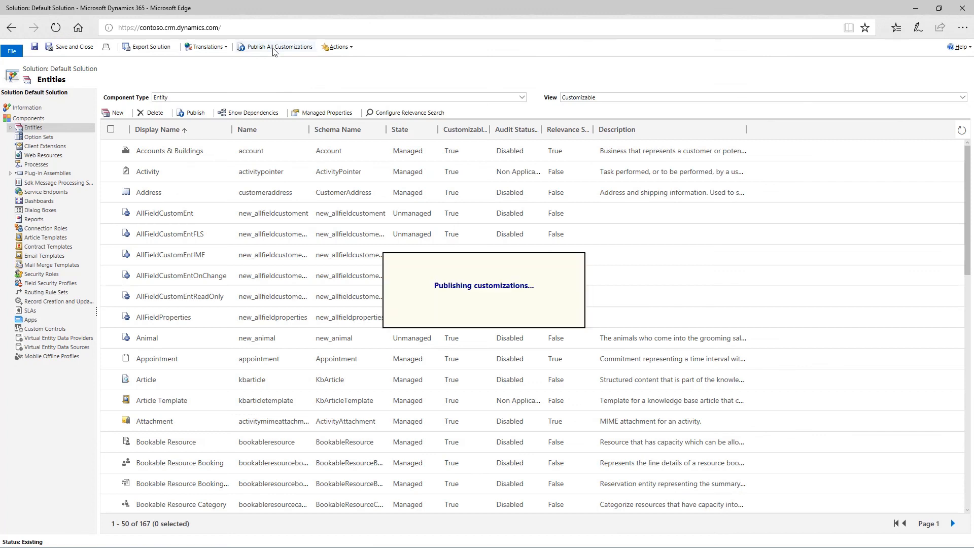
click(278, 47)
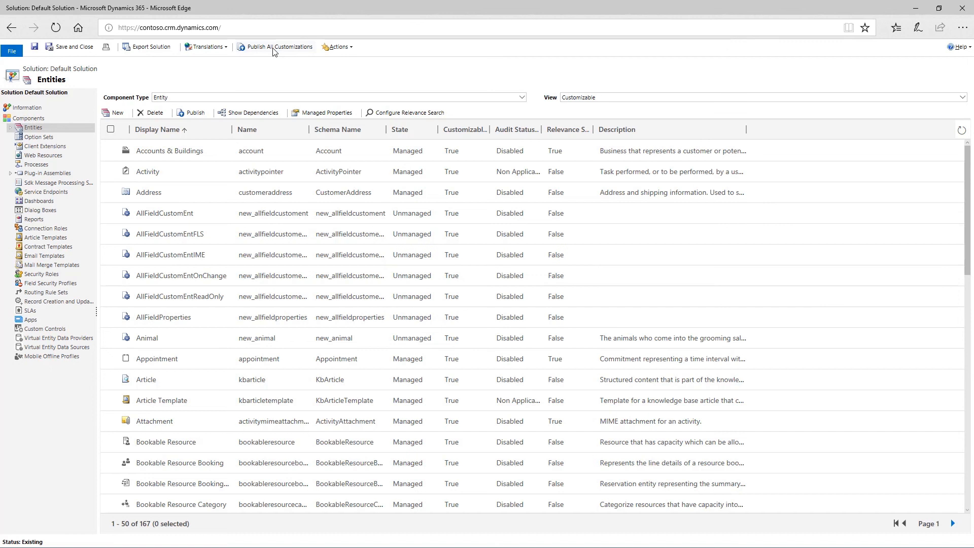